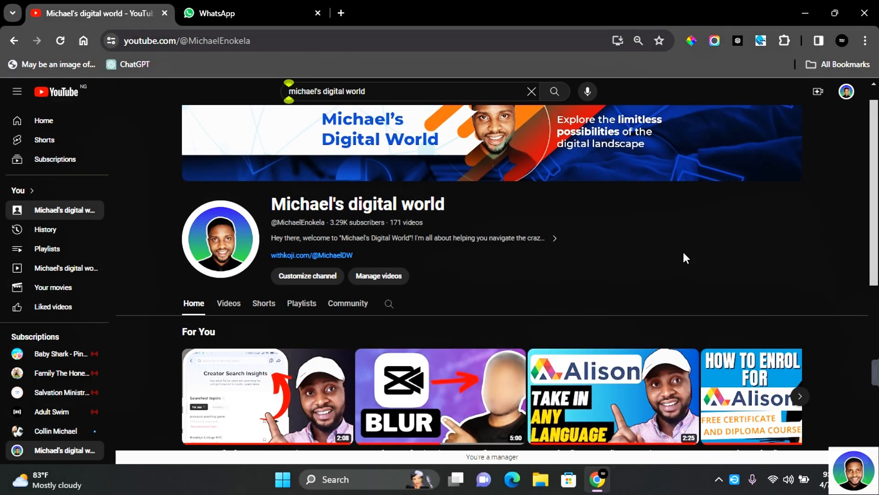
mouse_move(503, 212)
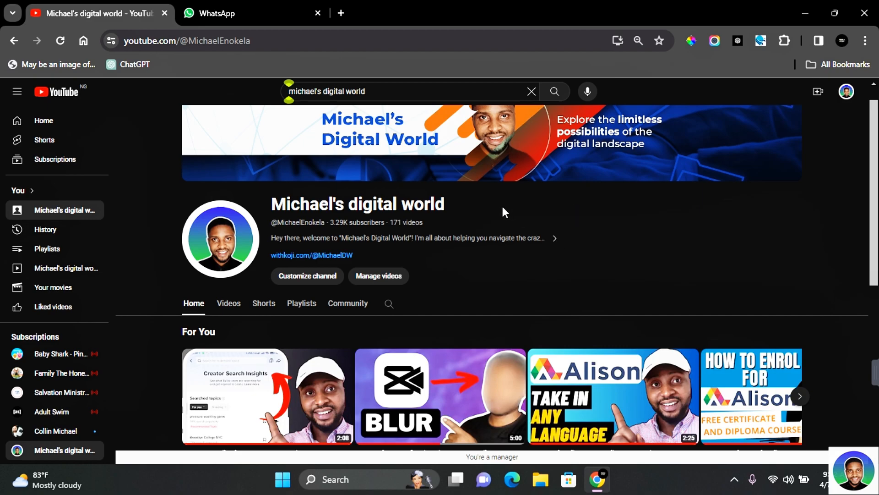
mouse_move(449, 173)
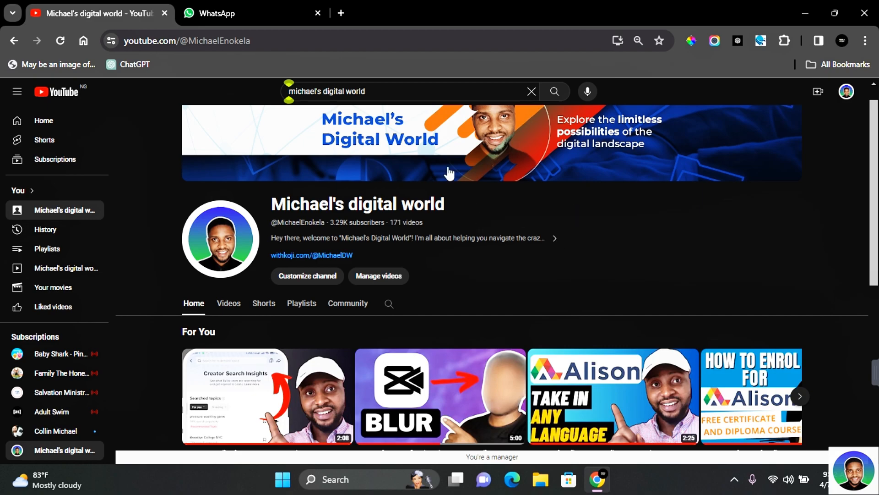
Switch from the YouTube channel page to the WhatsApp Web tab.
left_click(247, 13)
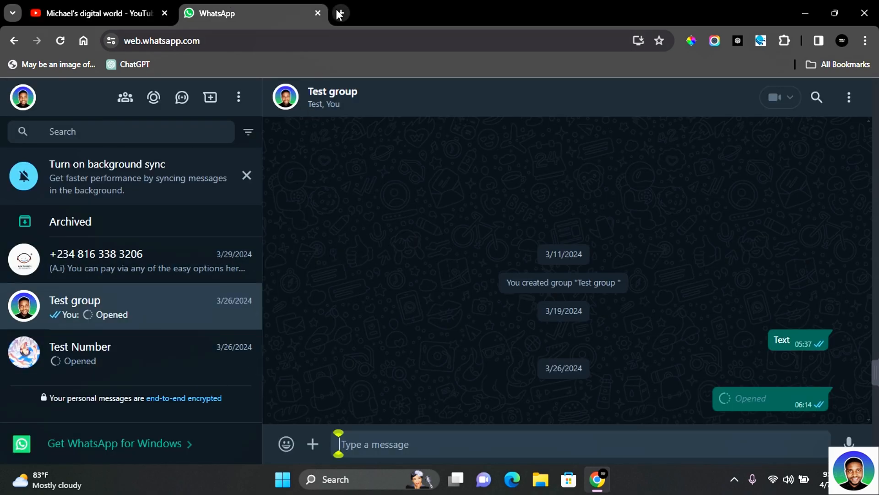
Search Google for 'intouchapp' in a new tab and reach its download page.
left_click(338, 13)
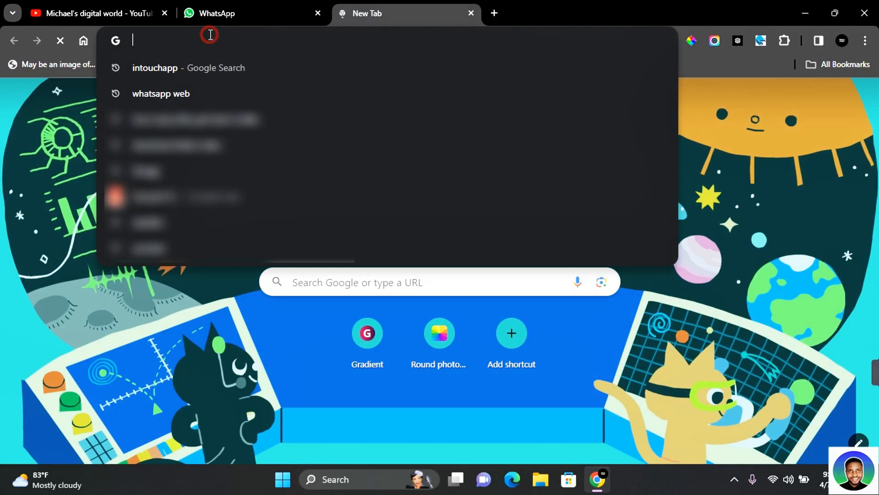
type("intouchapp&oq=intouchapp&gs_lcrp=EgZjaHJvbWUqDggAEEUYJxg7GIAEGIoFMg4IABBFGCcYOxiABB...")
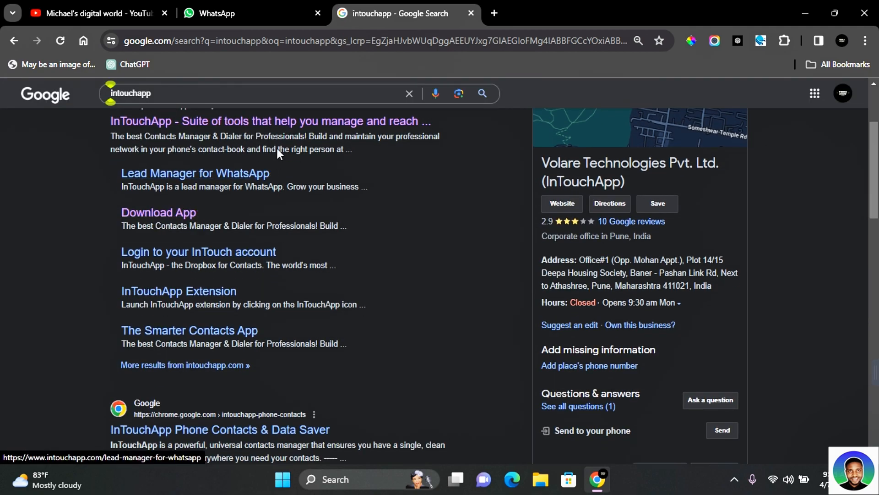
left_click(159, 212)
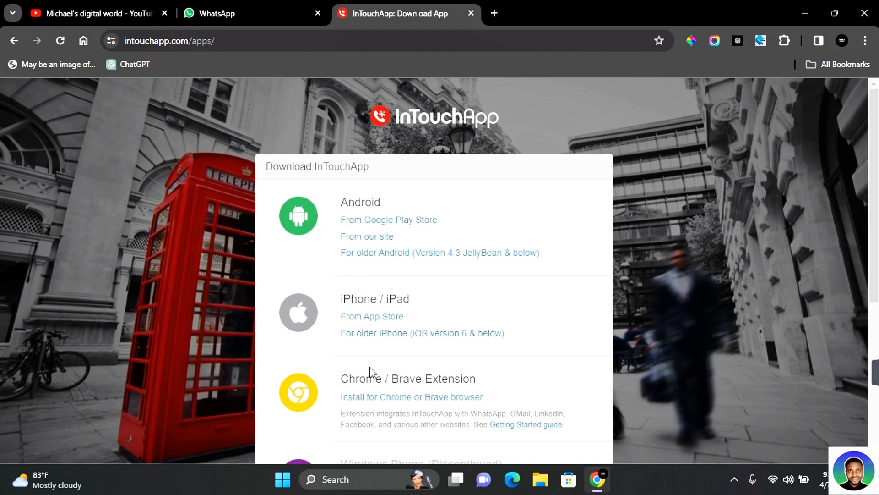
mouse_move(397, 405)
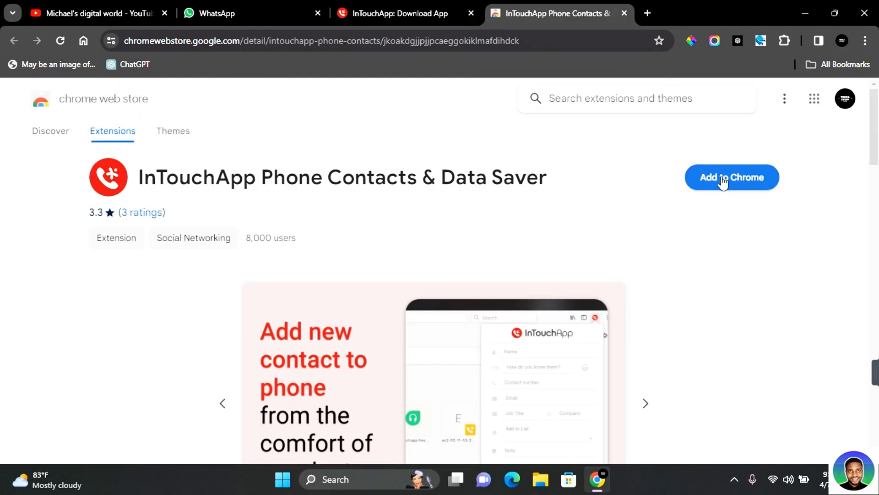
Add the InTouchApp extension to Chrome and pin it from the Extensions menu.
left_click(731, 177)
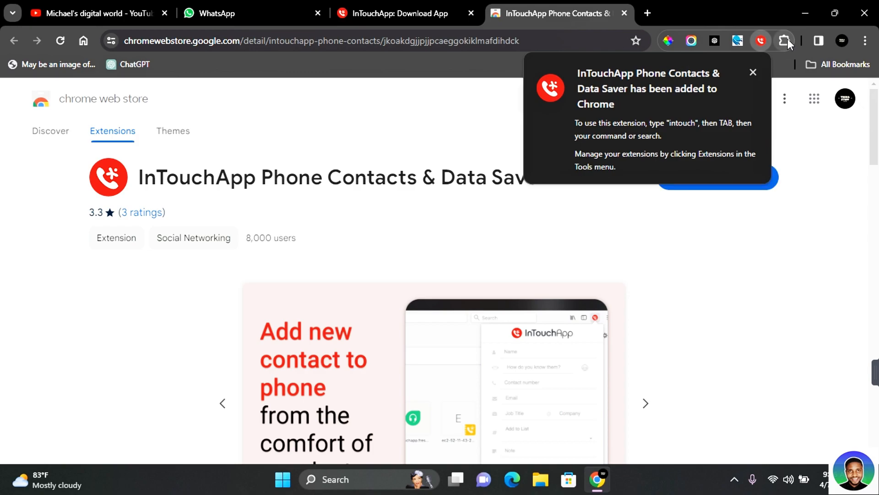
left_click(784, 41)
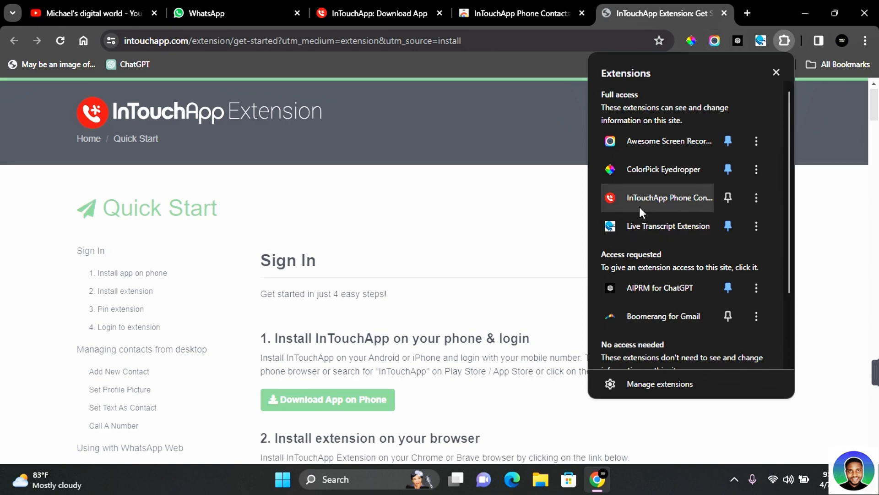
left_click(727, 198)
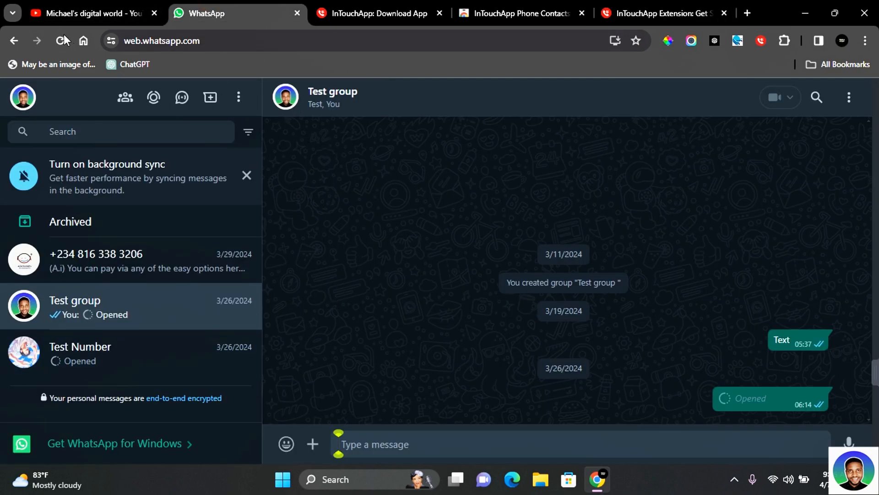
Reload WhatsApp Web so the InTouchApp bar appears above the chat list.
left_click(55, 41)
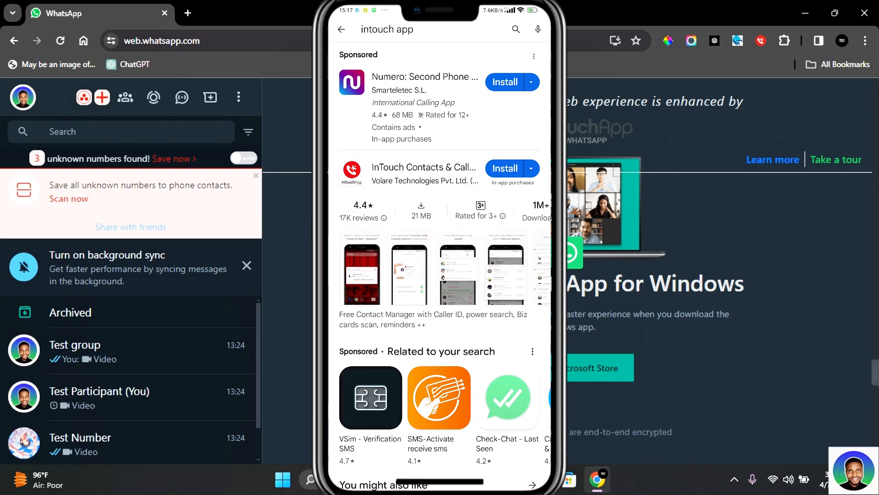
Install and launch InTouch Contacts on the phone, allow call logs, and continue past the profile screen.
left_click(505, 168)
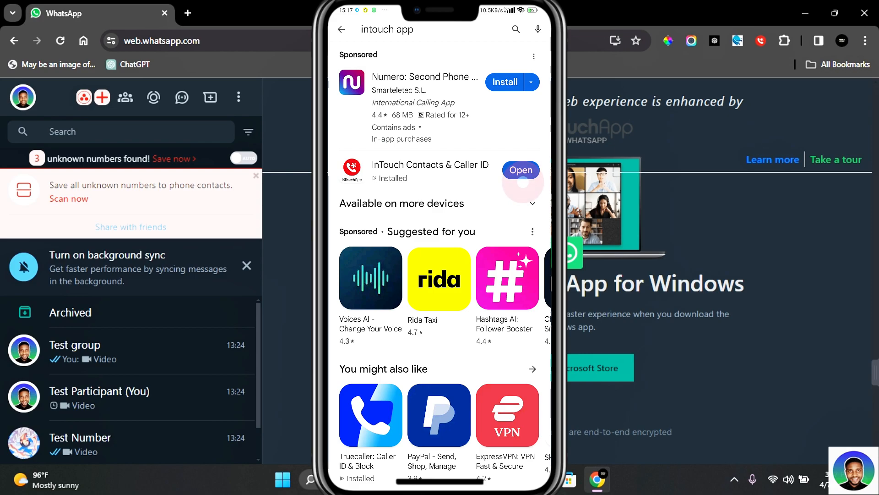
left_click(520, 170)
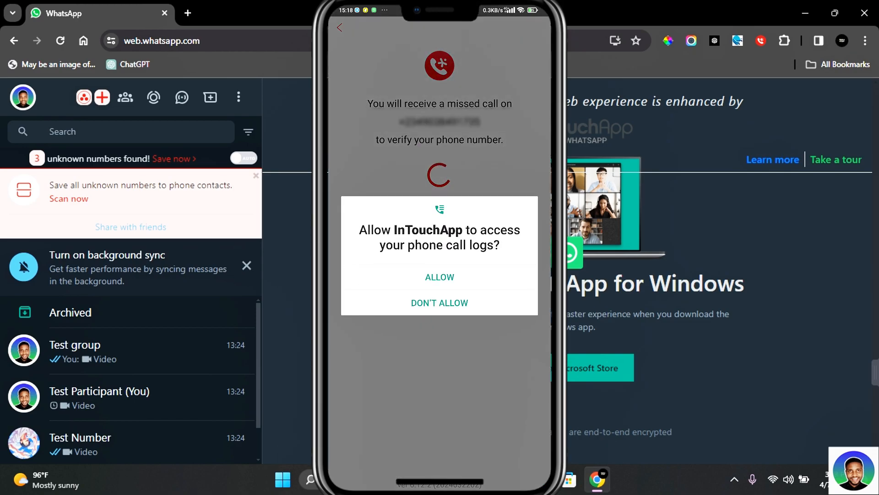
left_click(440, 276)
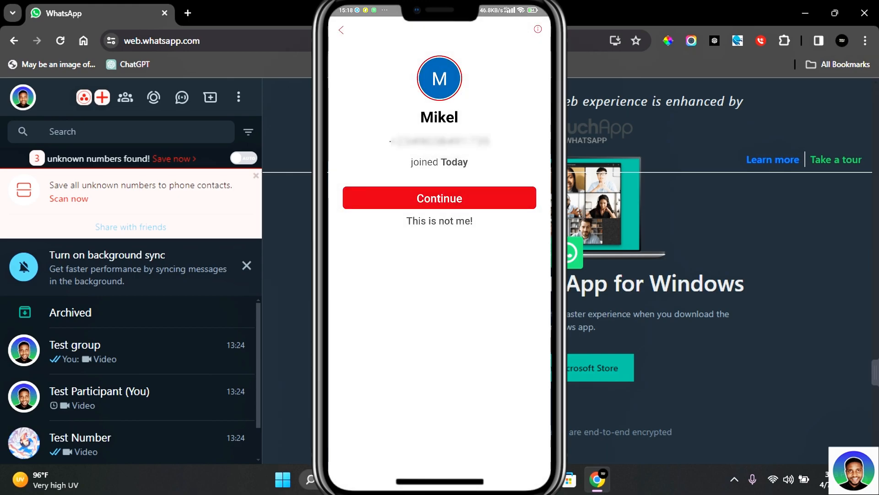
left_click(439, 198)
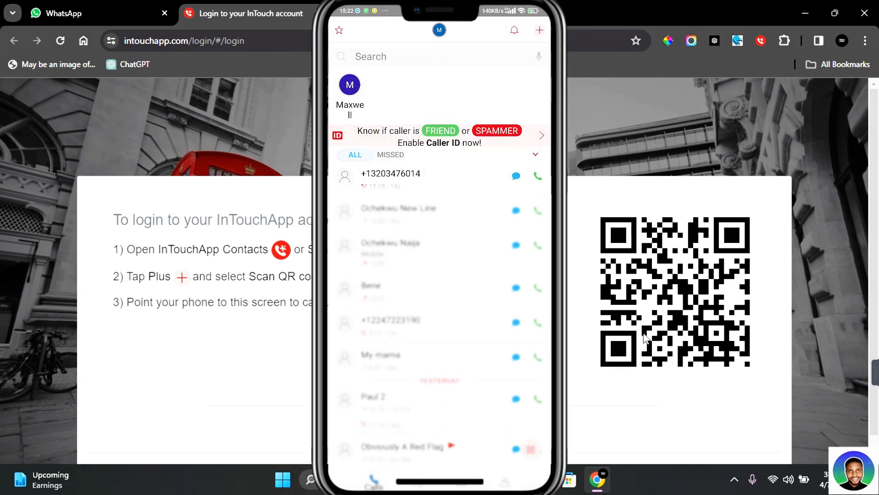
Use the phone's Scan QR code option with camera access to log the browser into InTouchApp.
left_click(538, 30)
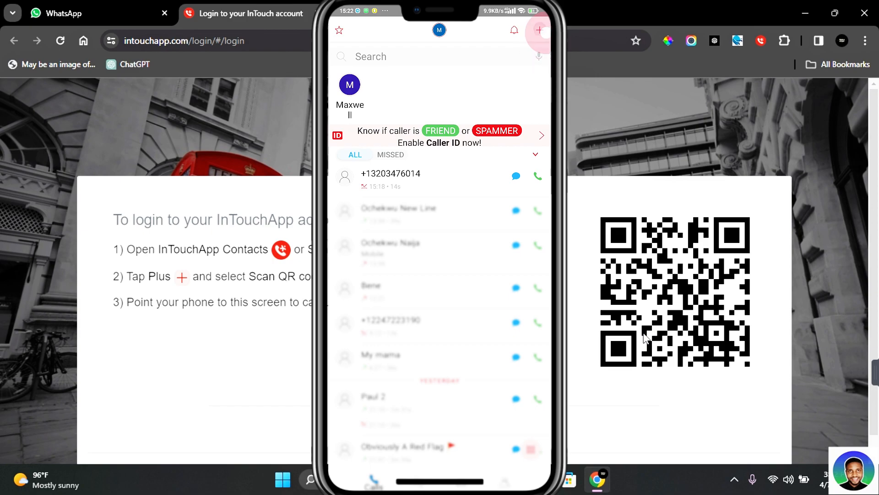
left_click(537, 30)
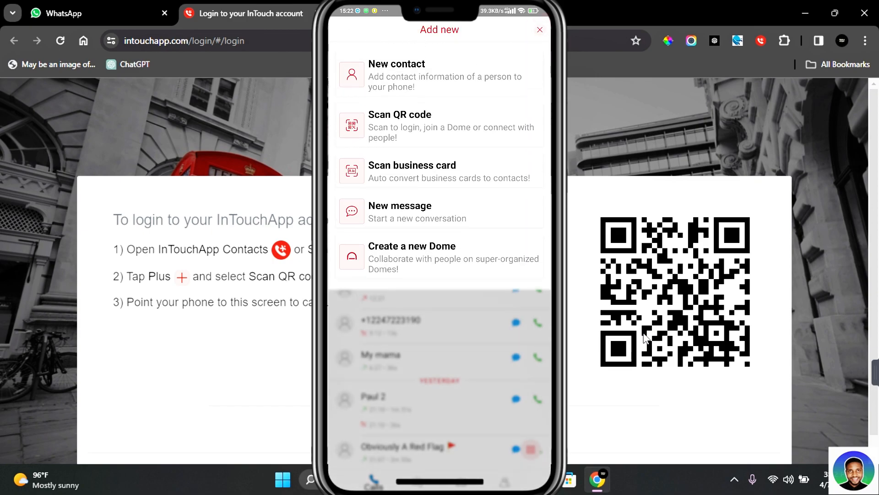
left_click(464, 126)
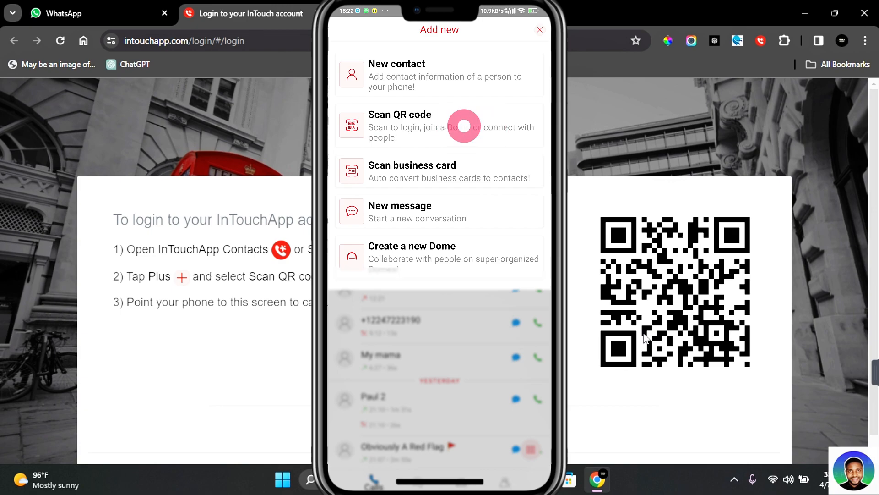
left_click(400, 115)
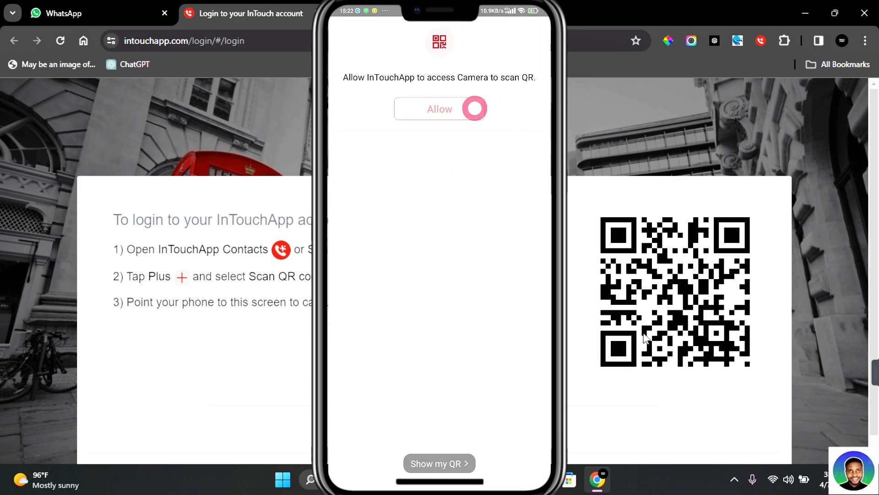
left_click(440, 108)
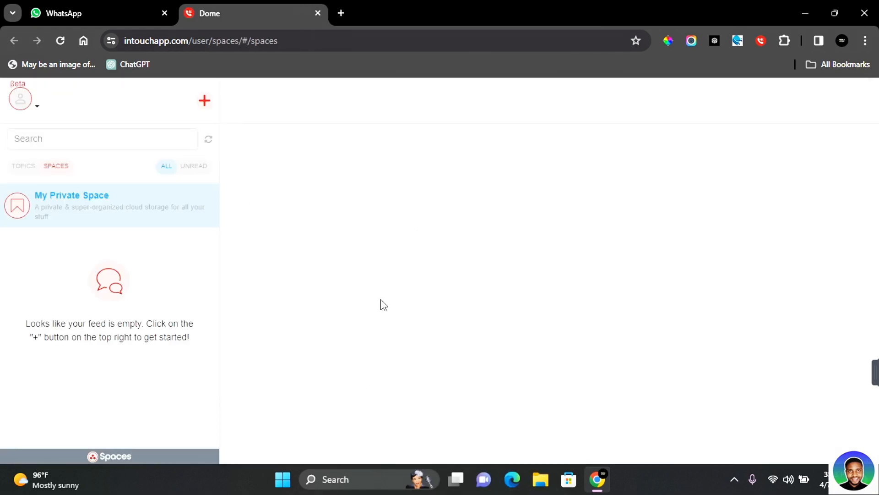
Return to the WhatsApp Web tab, now showing InTouchApp's 0 contacts saved bar.
left_click(89, 13)
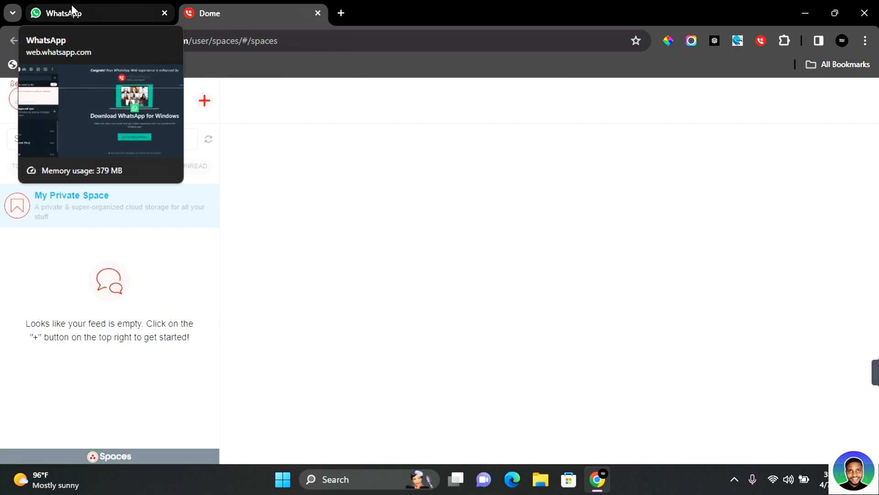
left_click(73, 13)
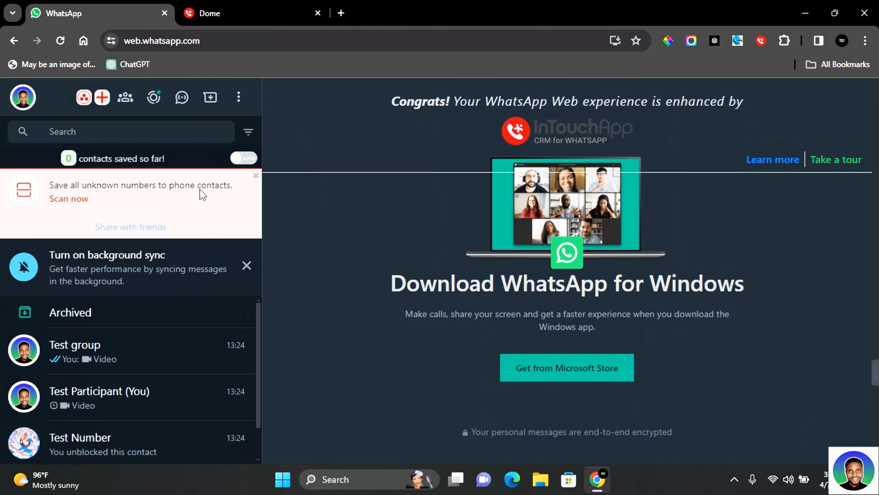
Add a new contact named Bisi through InTouchApp and start a chat with them.
left_click(102, 97)
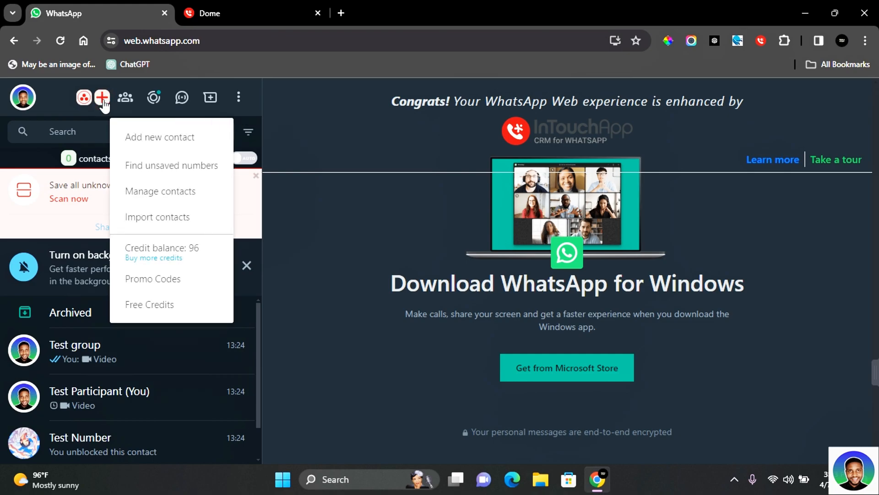
left_click(159, 137)
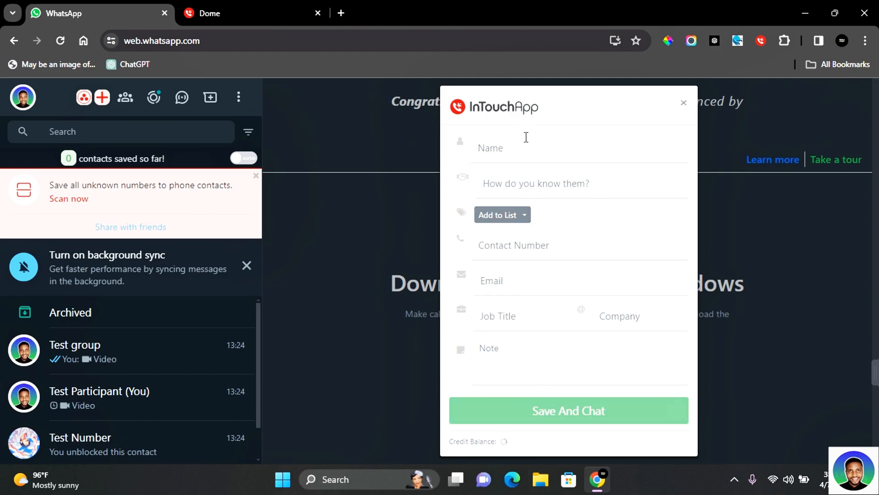
type("Bisi")
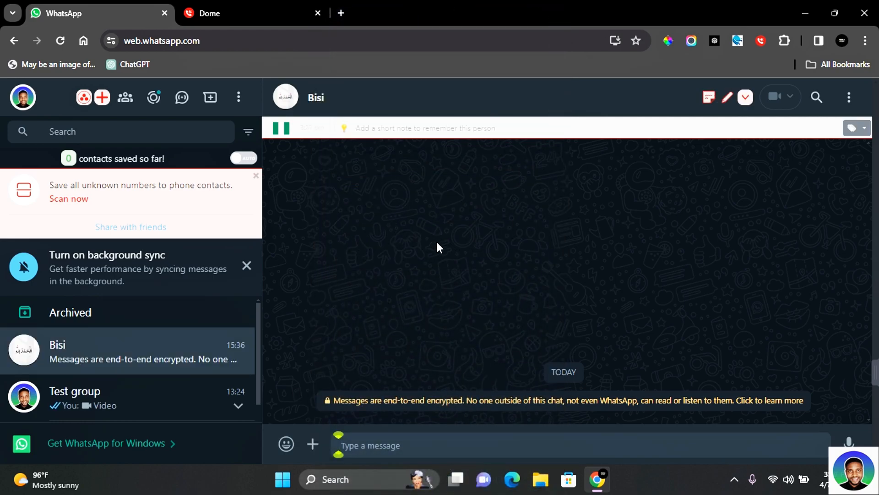
mouse_move(445, 302)
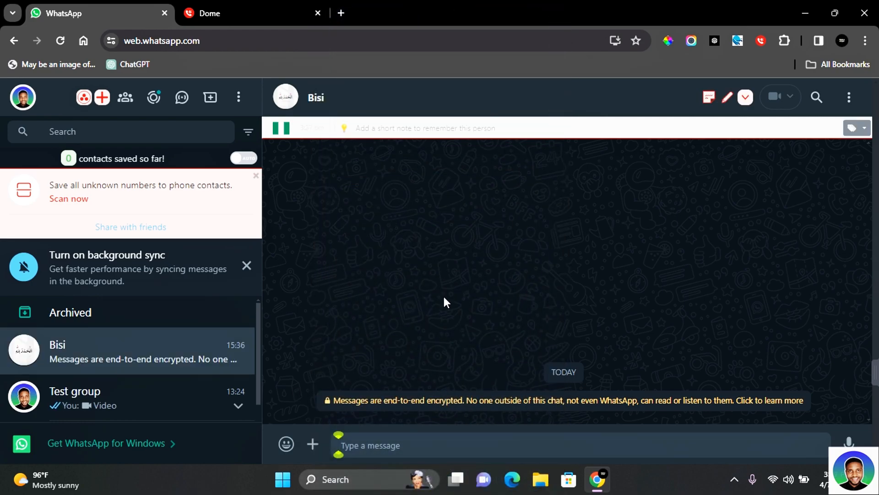